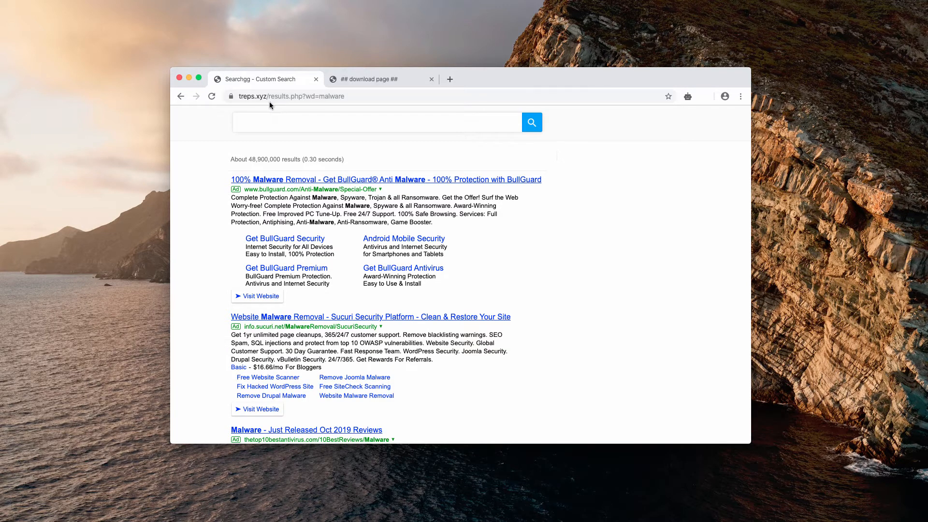
# Inspect the treps.xyz address of the redirected results, then start a new tab.
pyautogui.click(290, 96)
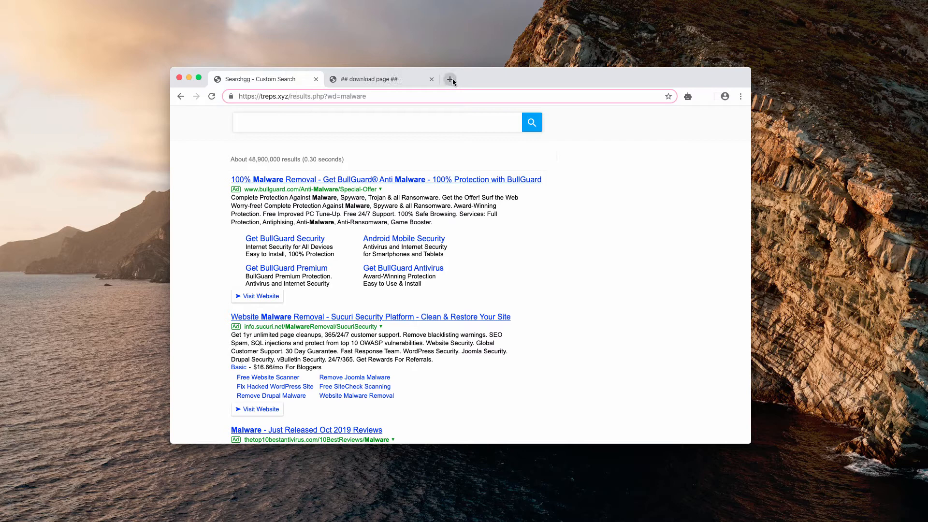
pyautogui.click(450, 79)
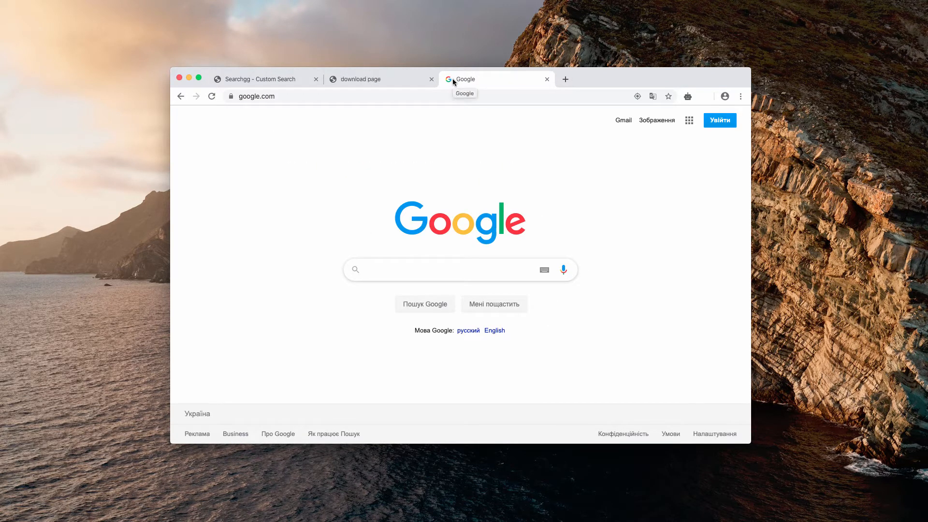
# Search Google for 'new iphone' and land on Searchgg custom results instead.
pyautogui.write('new iphone')
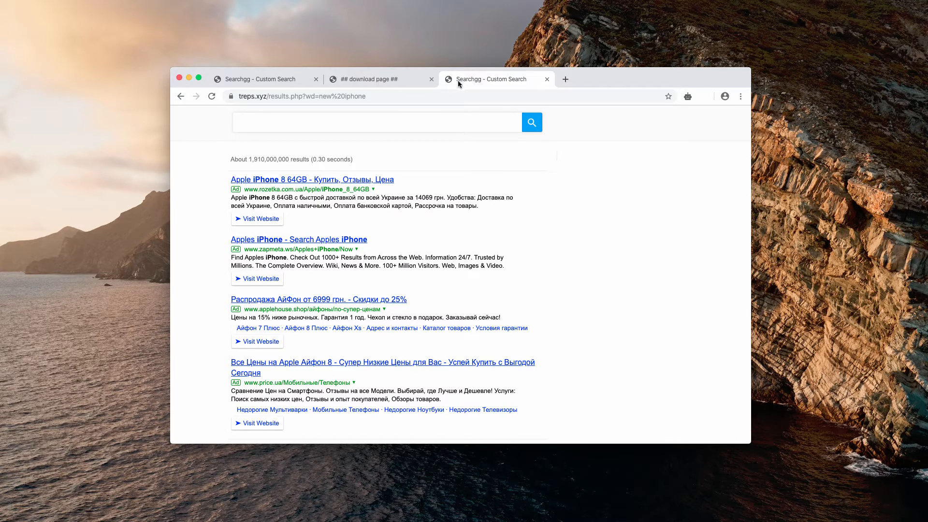
pyautogui.moveTo(507, 85)
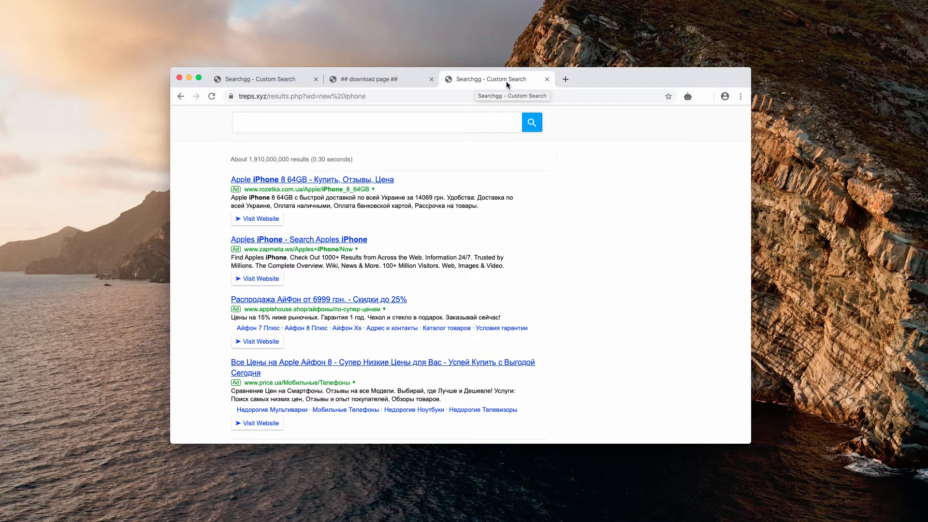
pyautogui.moveTo(441, 164)
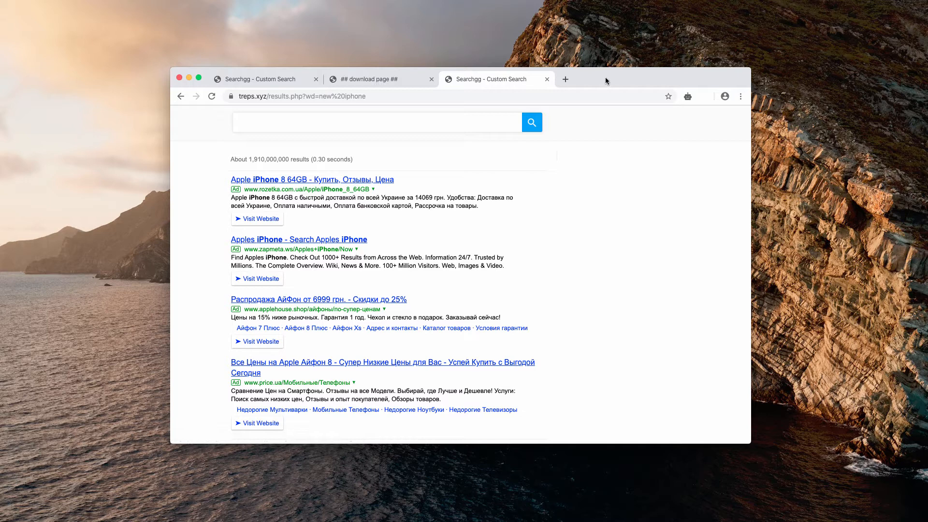
pyautogui.moveTo(597, 81)
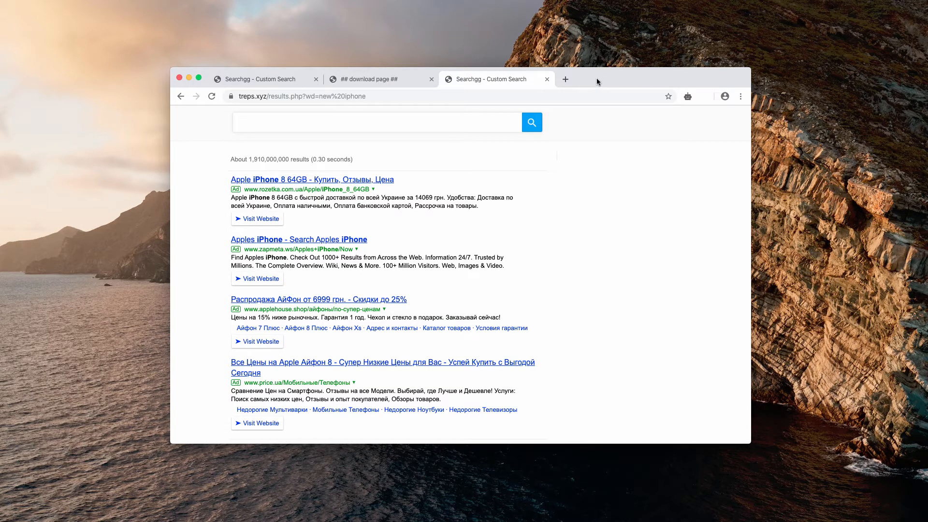
pyautogui.moveTo(279, 106)
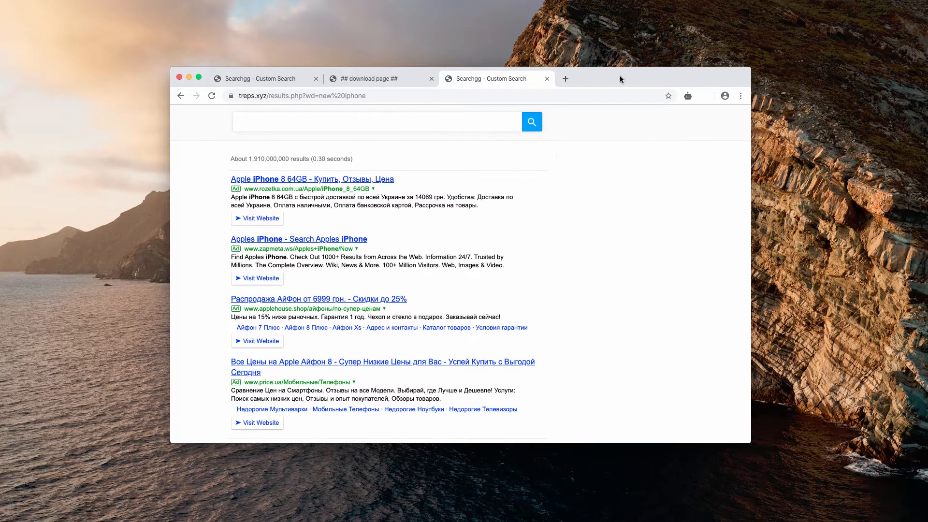
pyautogui.moveTo(686, 96)
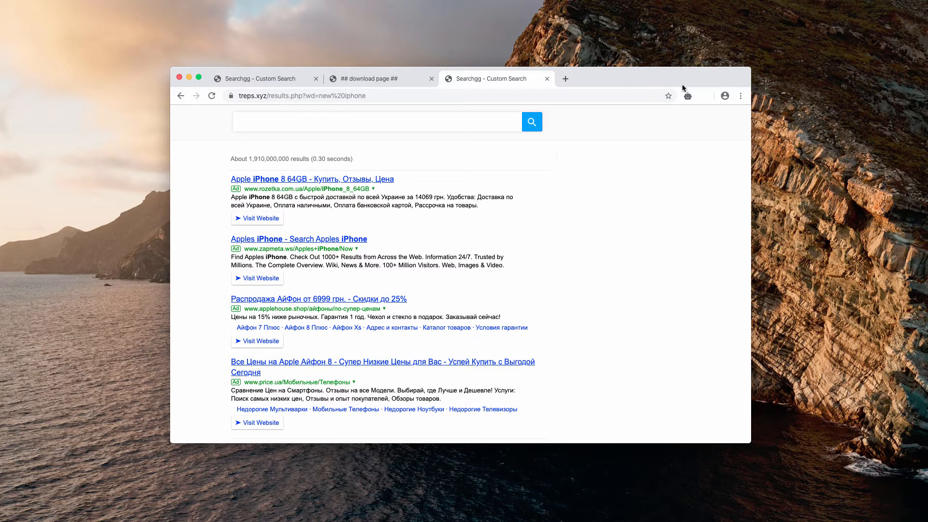
# Reach the Extensions page via the ⋮ menu > More Tools to find the SP extension.
pyautogui.click(740, 96)
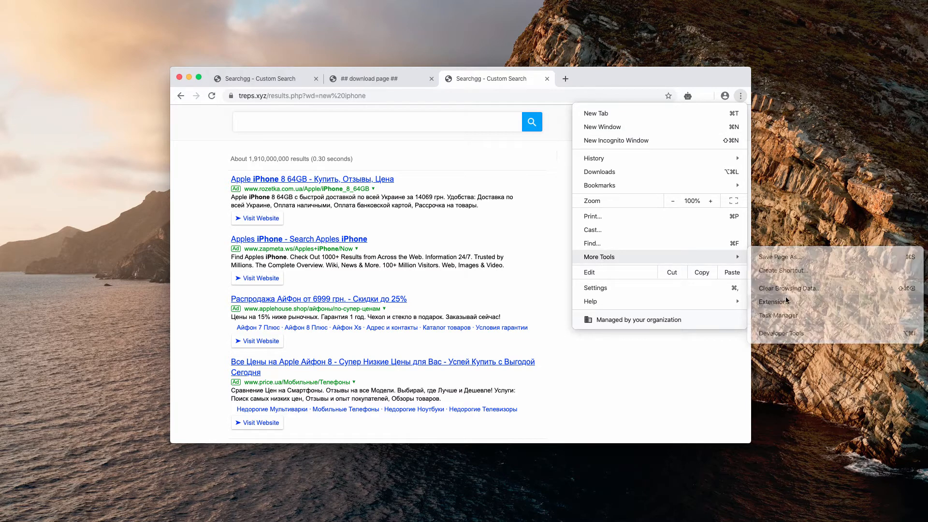
pyautogui.click(769, 302)
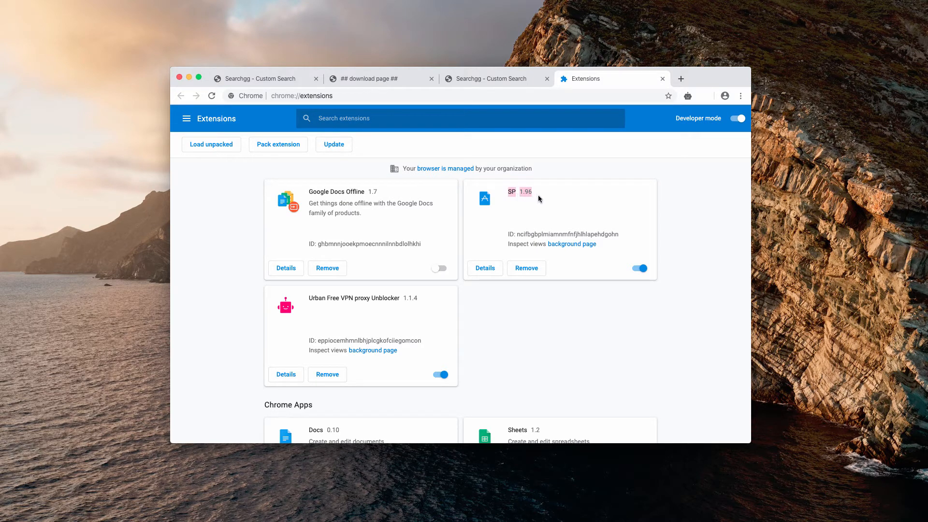
pyautogui.moveTo(632, 278)
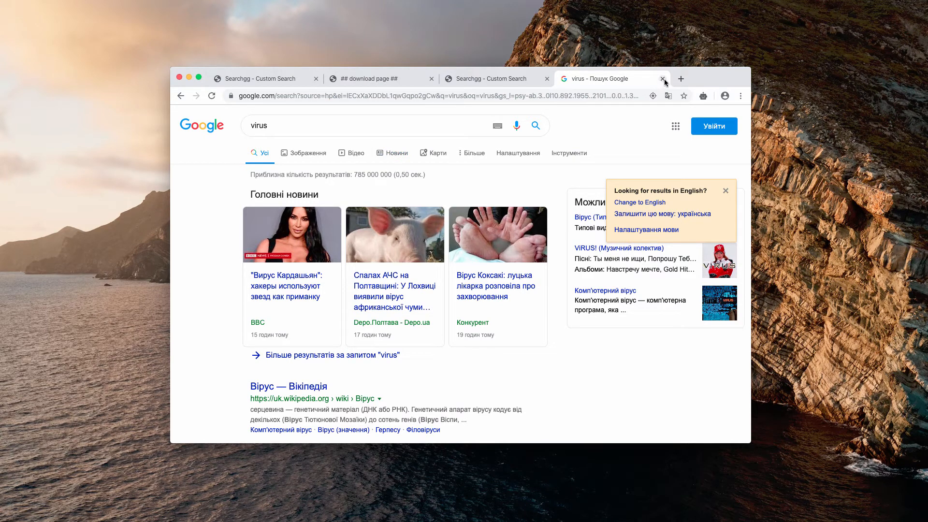
# Close the virus search tab, leaving the way to combocleaner.com.
pyautogui.click(662, 79)
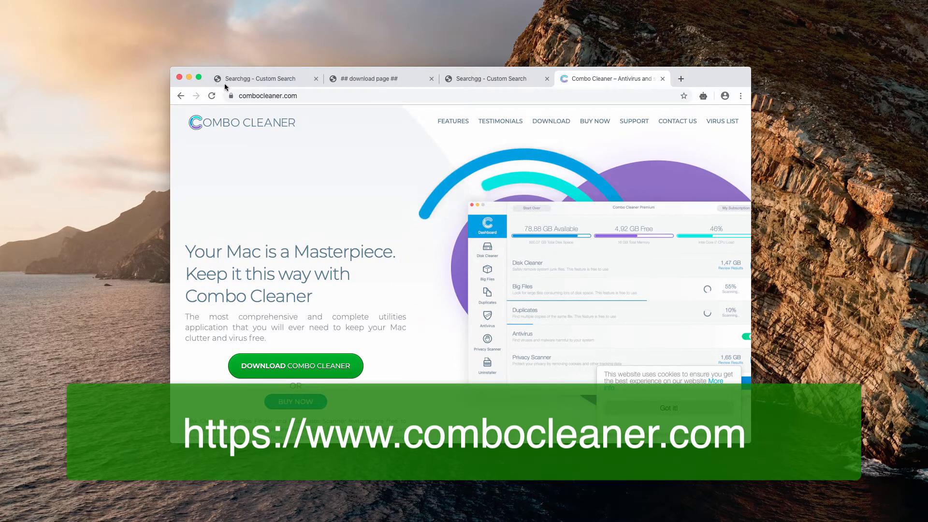
pyautogui.moveTo(267, 96)
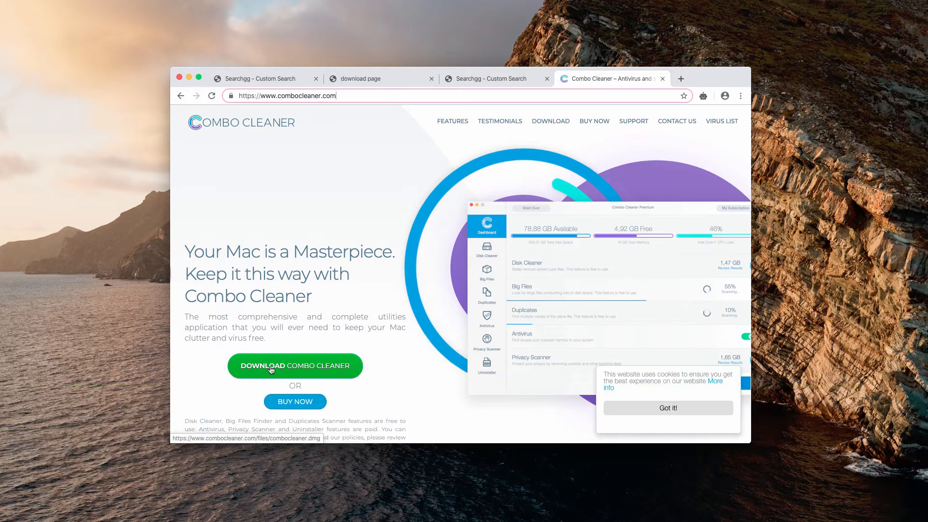
pyautogui.click(294, 365)
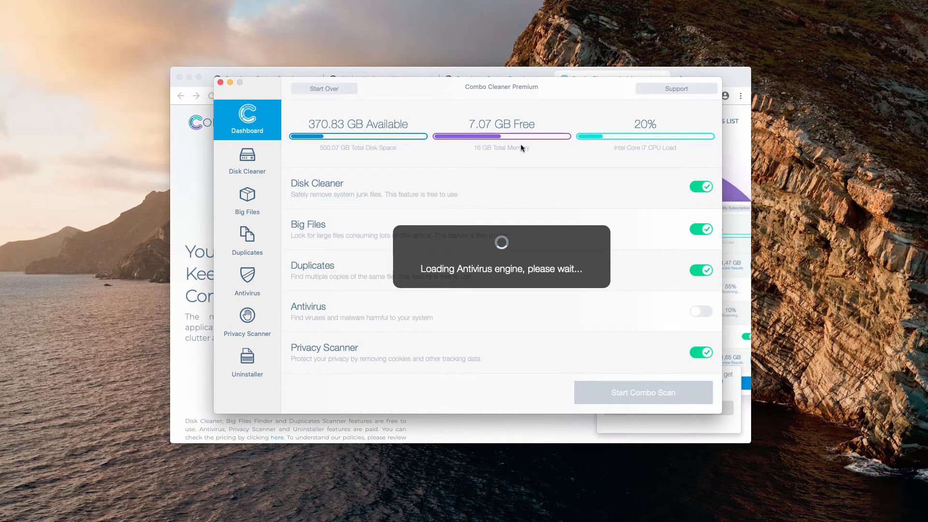
pyautogui.moveTo(310, 246)
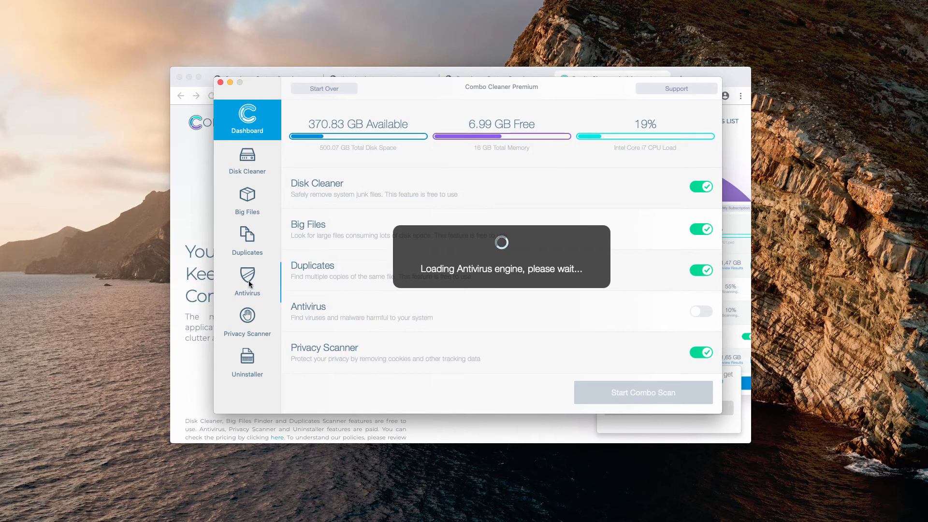
pyautogui.moveTo(247, 259)
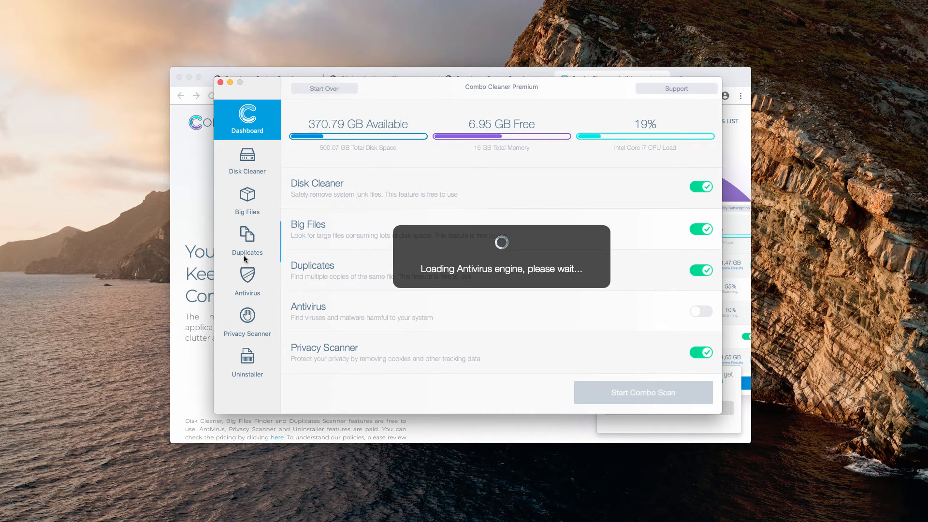
pyautogui.moveTo(263, 234)
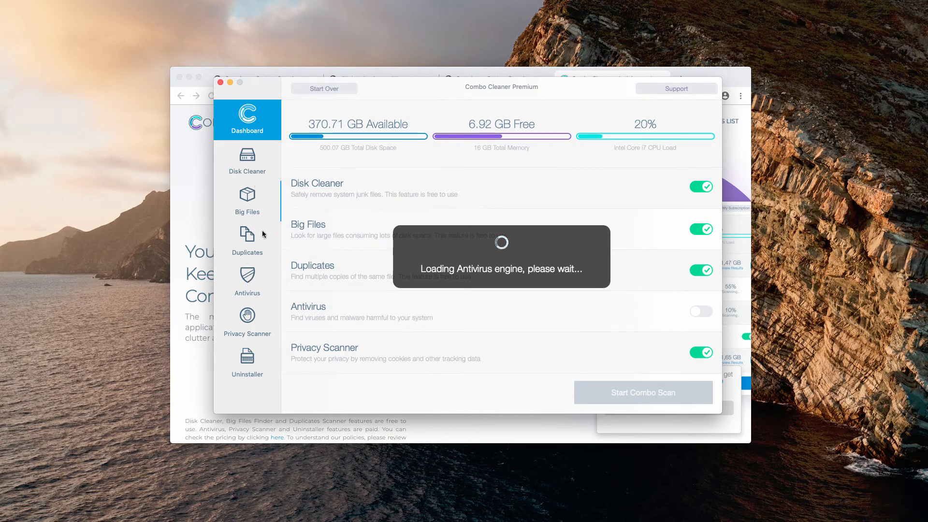
pyautogui.moveTo(285, 112)
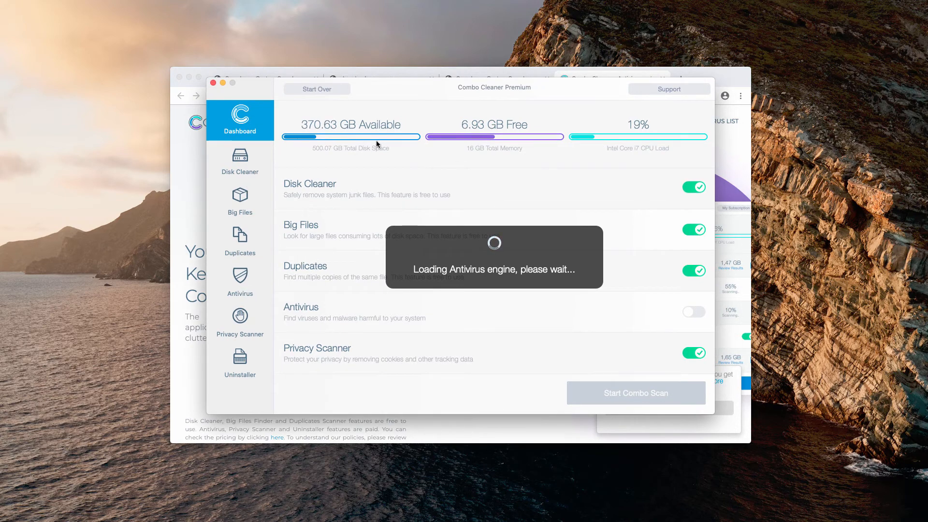
pyautogui.moveTo(441, 94)
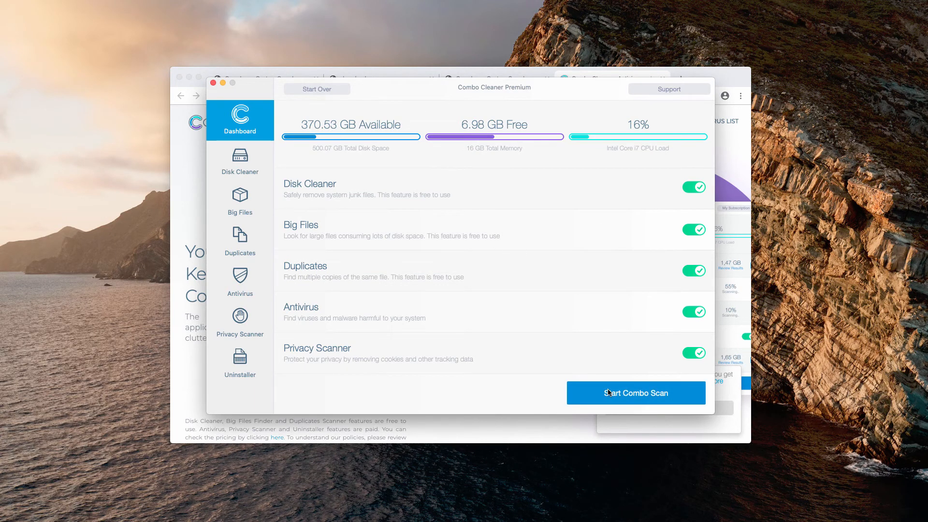
# Start the full Combo Scan across junk, big files, duplicates, antivirus and privacy.
pyautogui.click(636, 393)
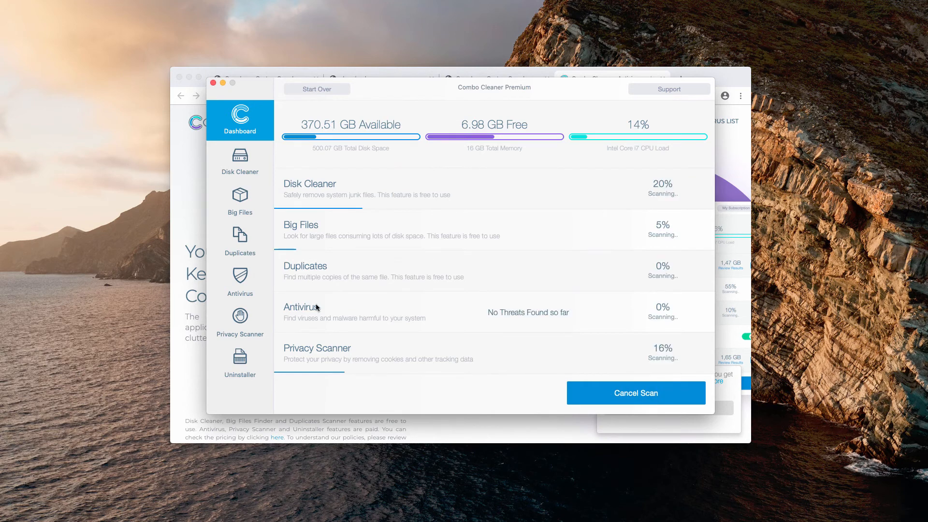